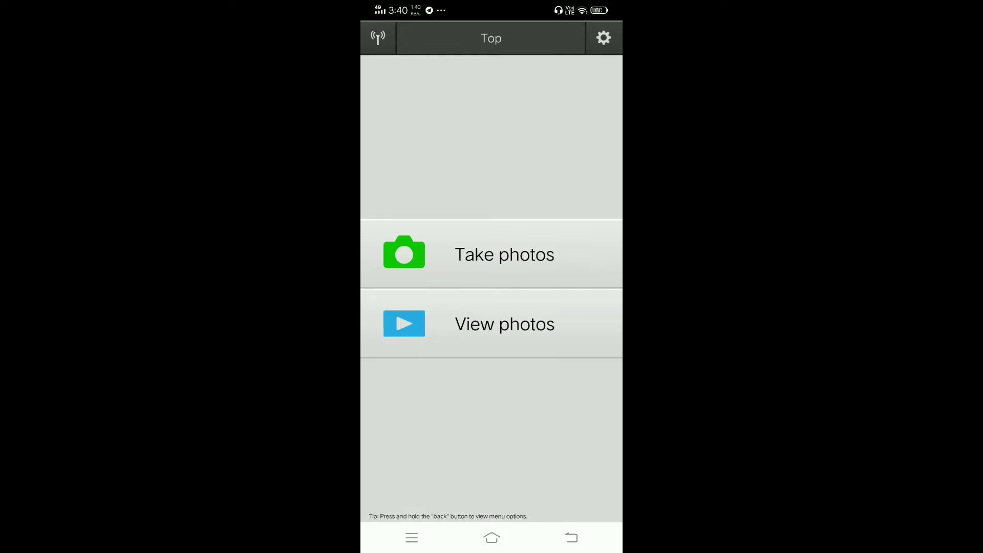
Refresh the phone's Wi-Fi network list and return to the camera app's main screen.
{"action": "left_click", "coordinate": [378, 37]}
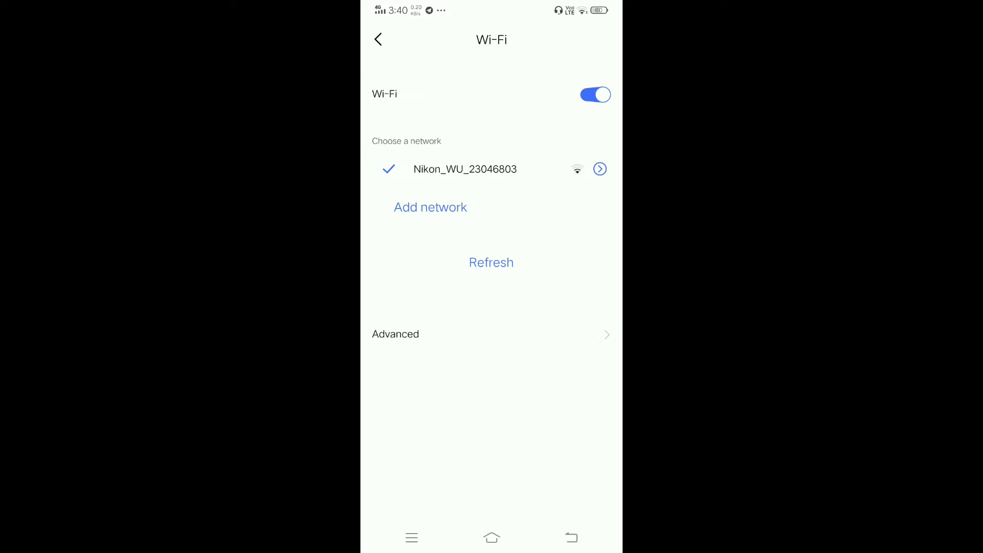
{"action": "left_click", "coordinate": [491, 263]}
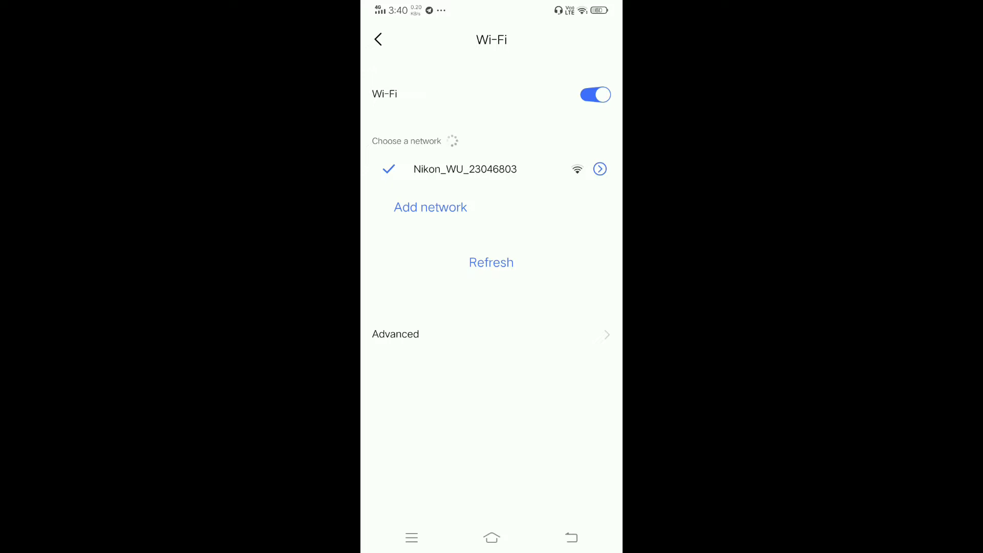
{"action": "left_click", "coordinate": [378, 39]}
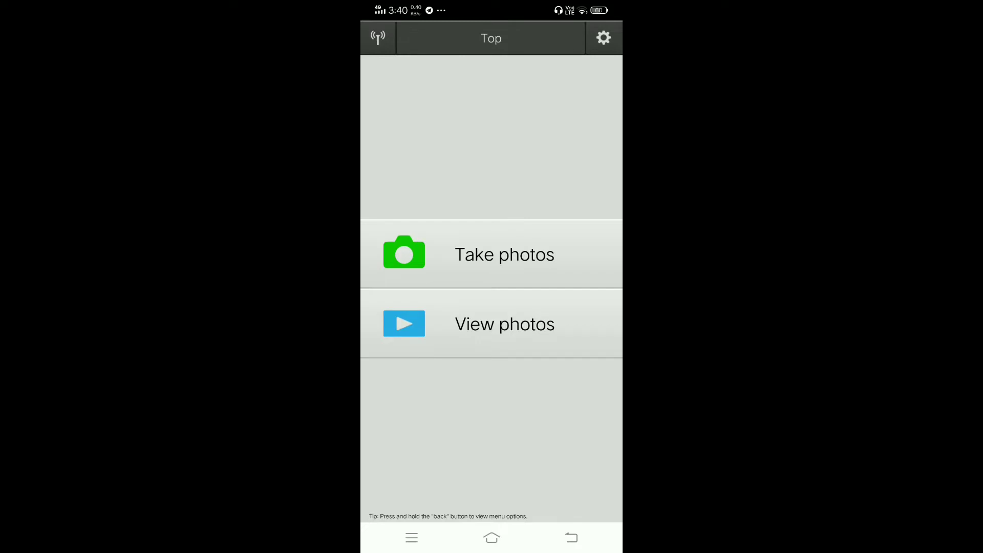
Browse the pictures stored on the camera via View photos > Pictures on camera.
{"action": "left_click", "coordinate": [491, 323]}
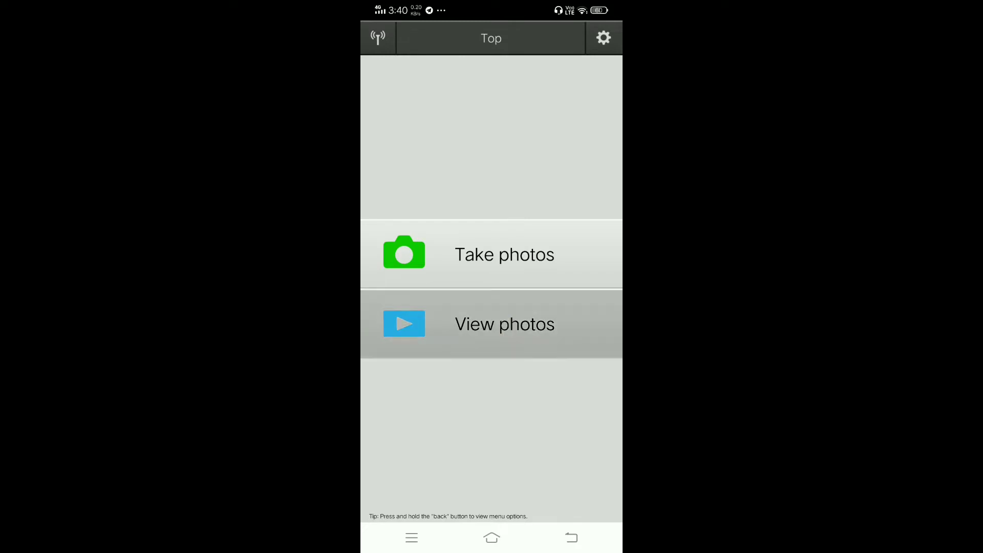
{"action": "left_click", "coordinate": [503, 324]}
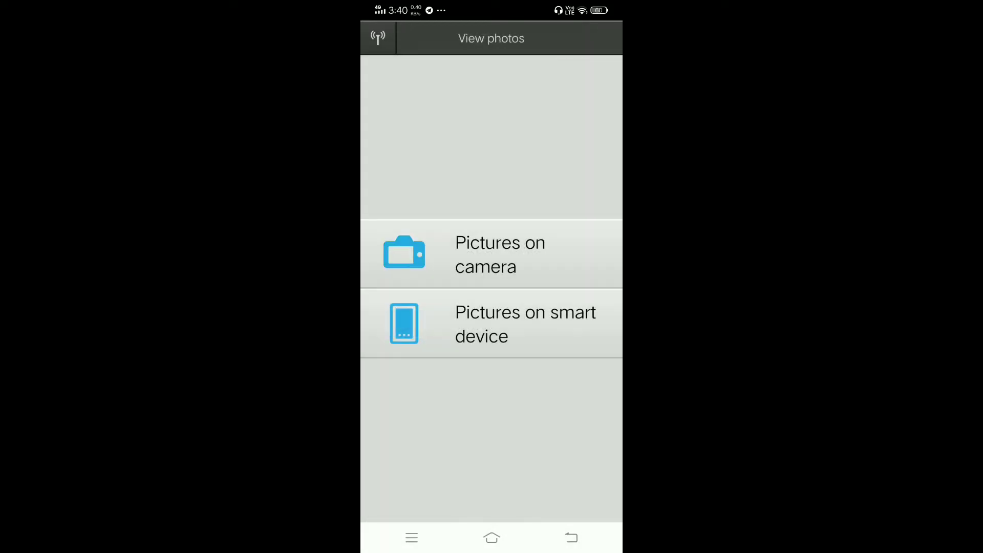
{"action": "left_click", "coordinate": [491, 254]}
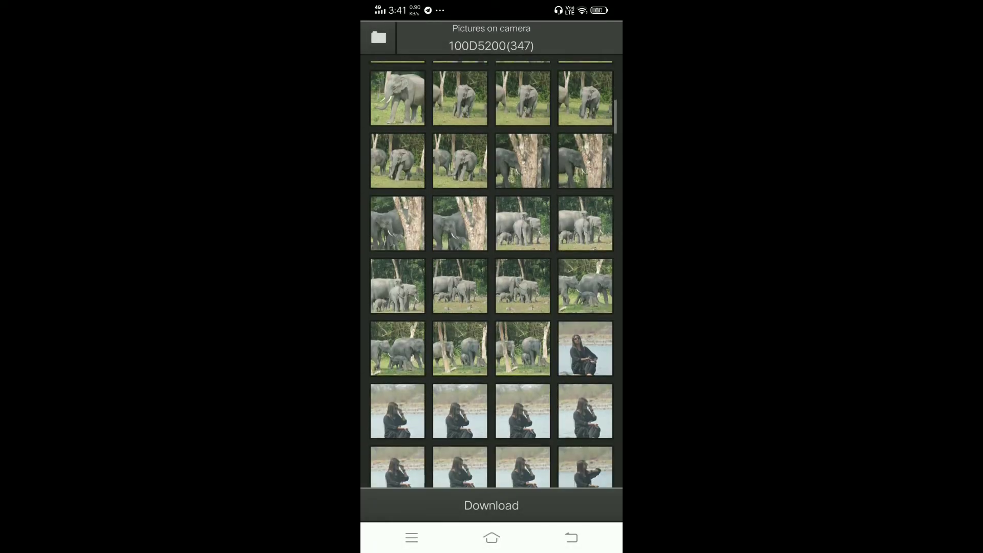
Mark the green field picture and download it to the phone at Original size.
{"action": "scroll", "scroll_direction": "up", "scroll_amount": 3}
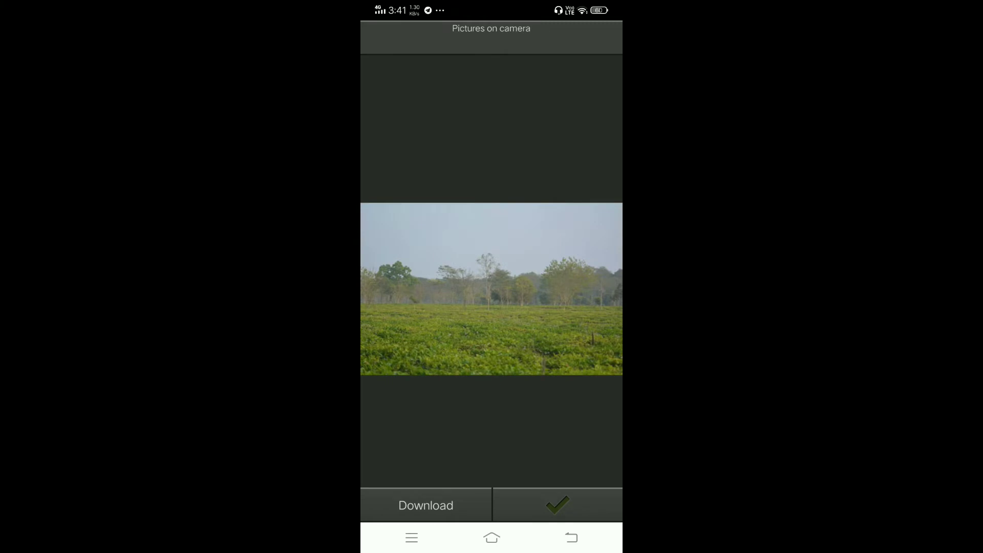
{"action": "left_click", "coordinate": [557, 505]}
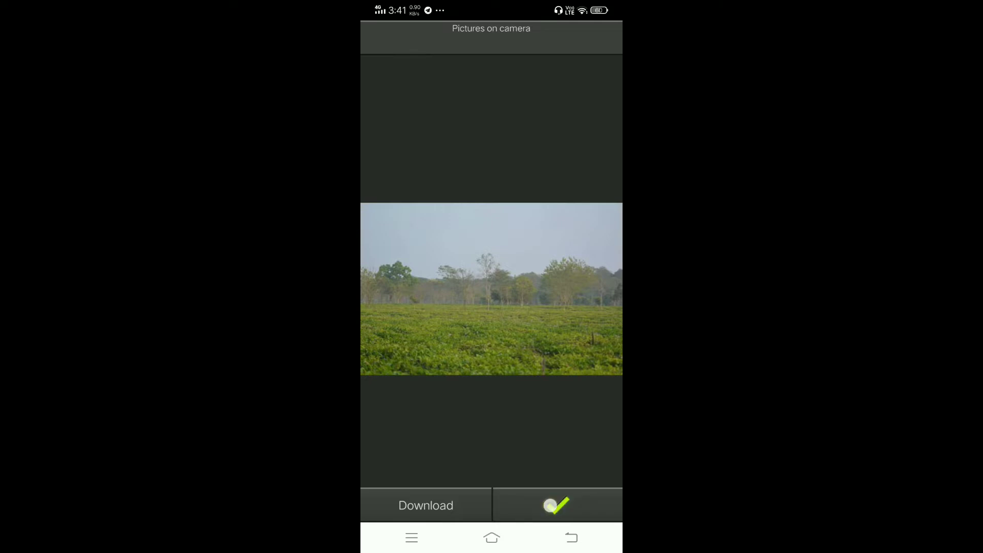
{"action": "left_click", "coordinate": [425, 505]}
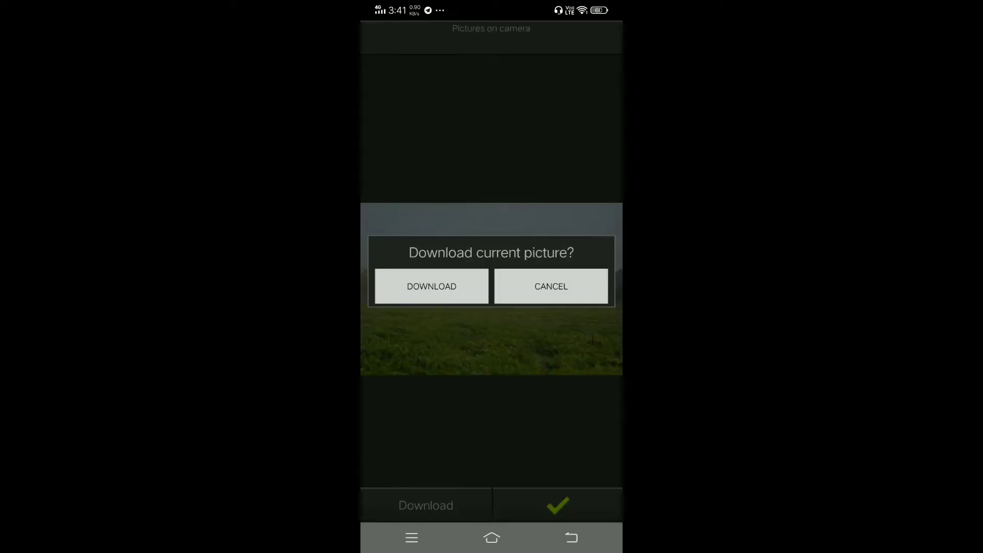
{"action": "left_click", "coordinate": [431, 286]}
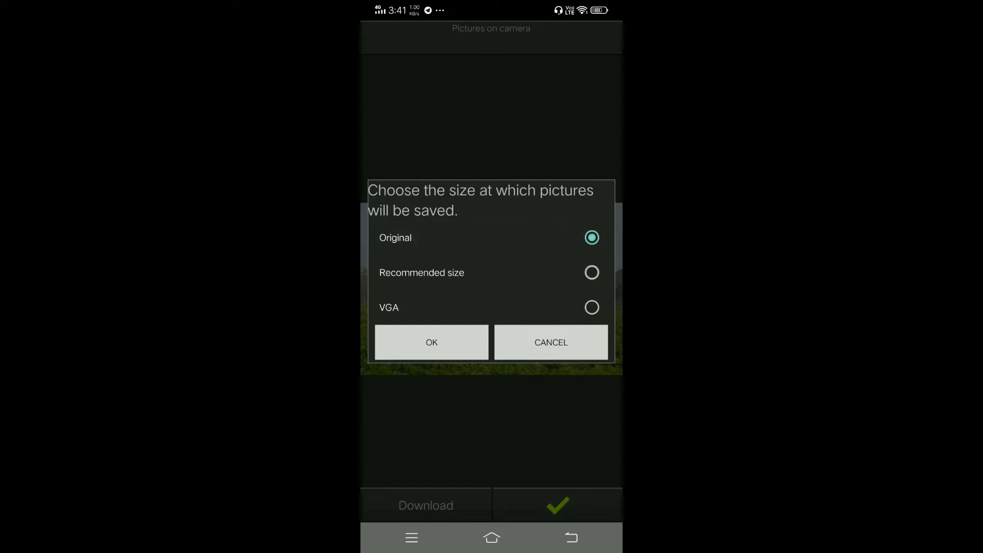
{"action": "left_click", "coordinate": [431, 343]}
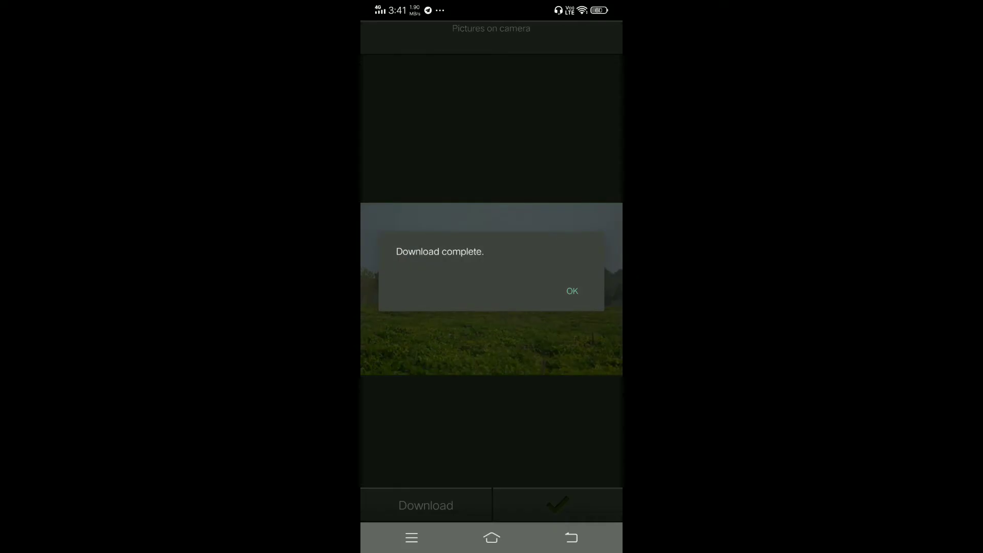
{"action": "left_click", "coordinate": [571, 290]}
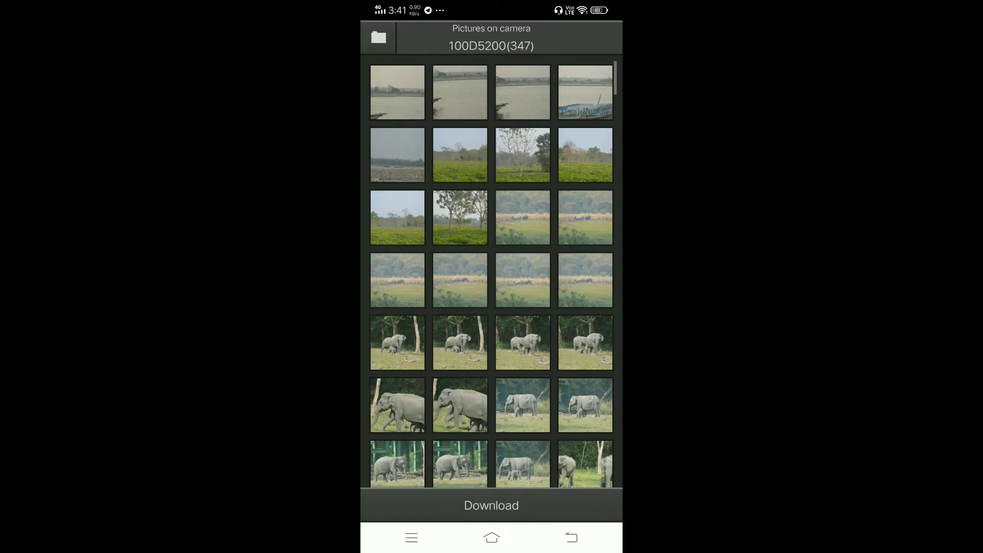
Go back to the Top menu and start remote shooting with Take photos.
{"action": "left_click", "coordinate": [378, 38]}
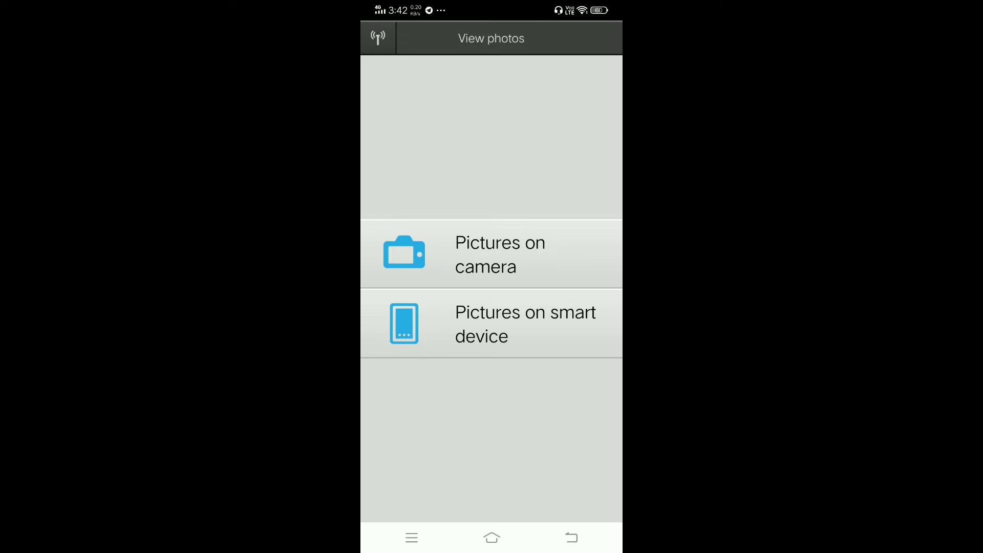
{"action": "left_click", "coordinate": [571, 538]}
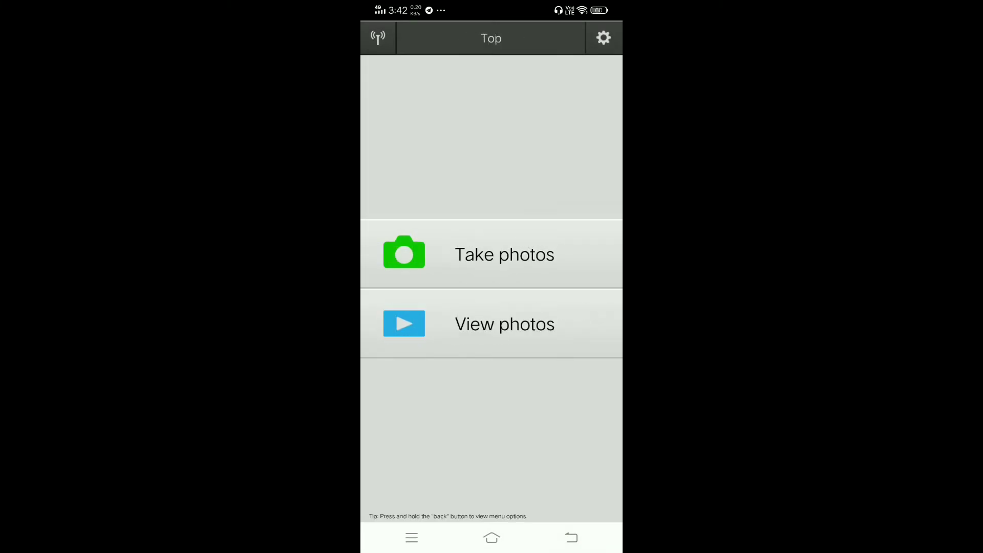
{"action": "left_click", "coordinate": [504, 254]}
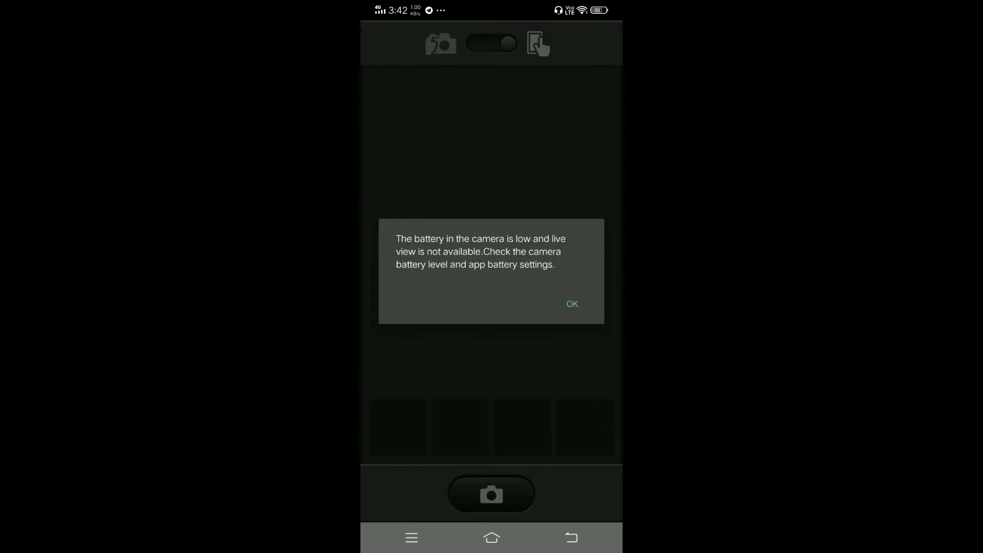
Dismiss the low camera battery warning with OK.
{"action": "left_click", "coordinate": [571, 304]}
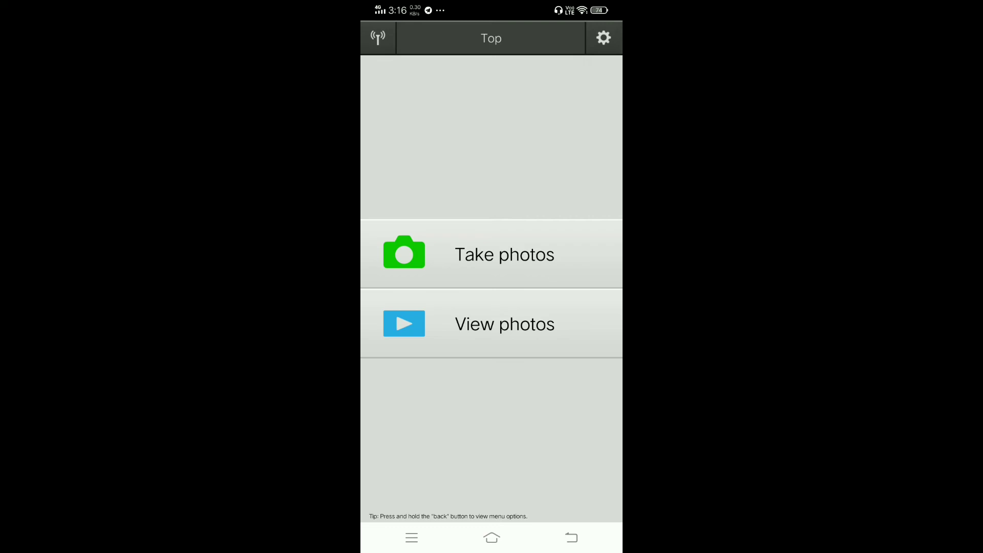
Start remote shooting, showing live view of the lens at 1/60, F4.5.
{"action": "left_click", "coordinate": [491, 254]}
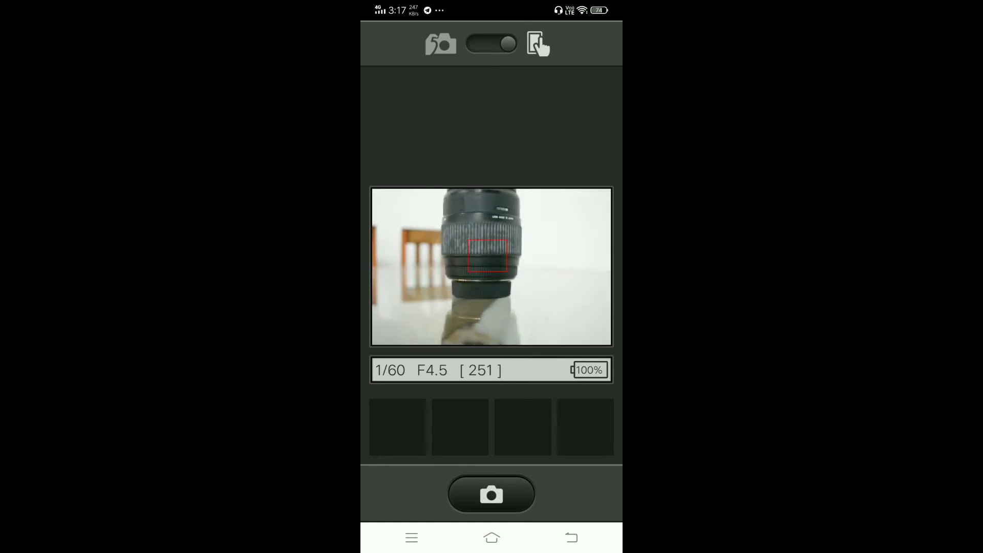
Focus on the lens barrel then the lower lens ring, and capture a remote photo.
{"action": "left_click", "coordinate": [490, 232]}
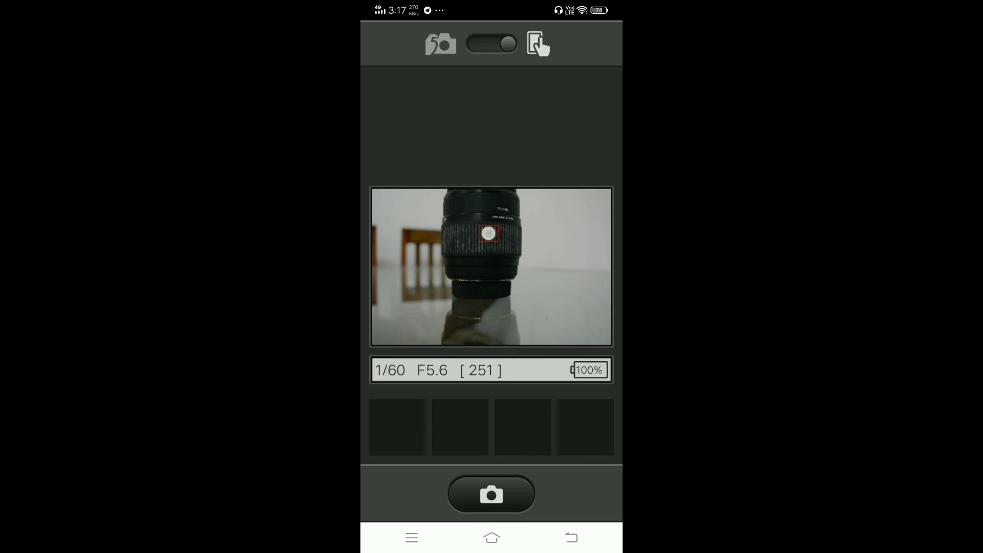
{"action": "left_click", "coordinate": [491, 233]}
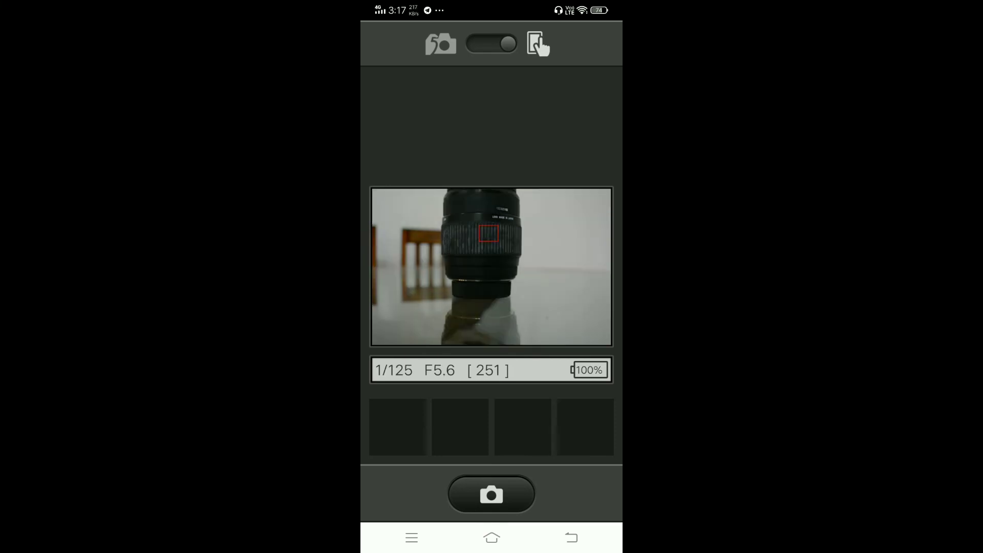
{"action": "left_click", "coordinate": [491, 270]}
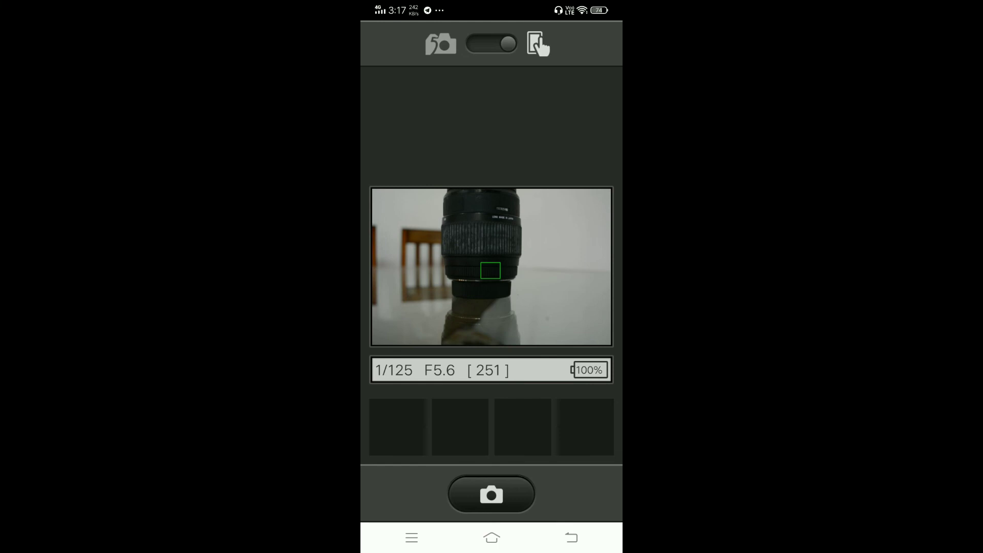
{"action": "left_click", "coordinate": [492, 494]}
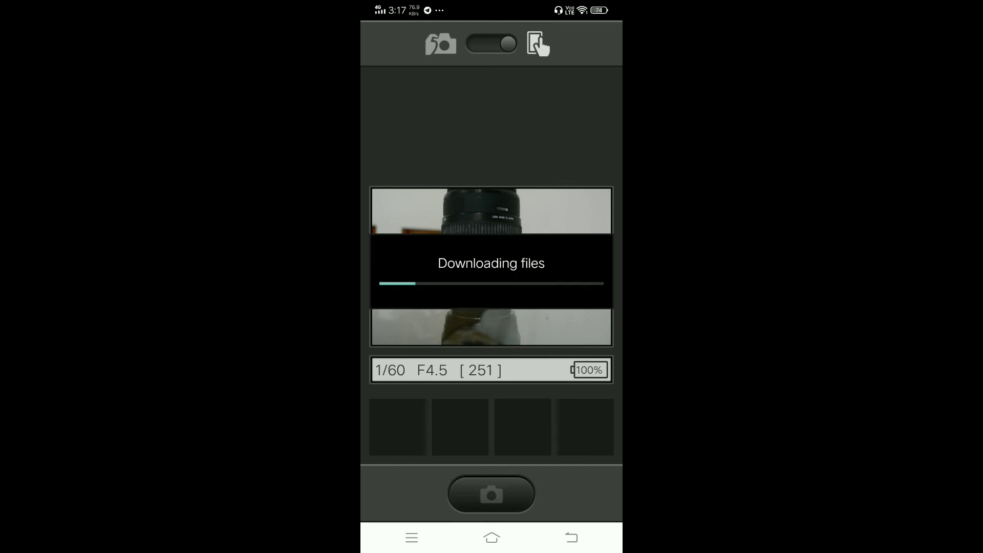